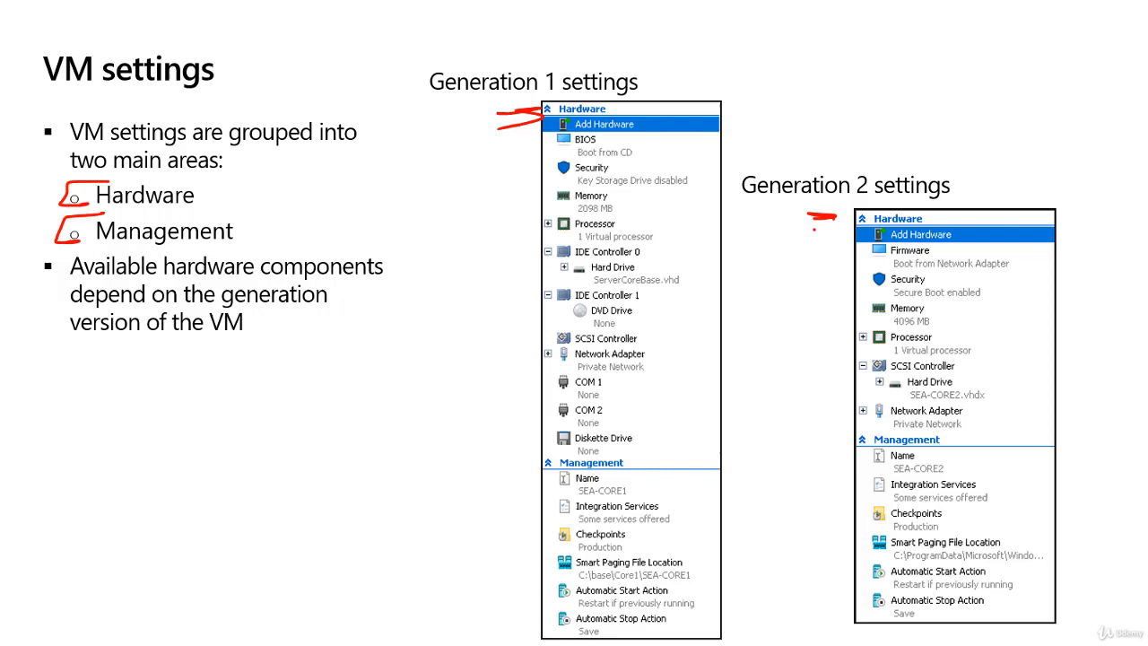
pyautogui.moveTo(834, 439)
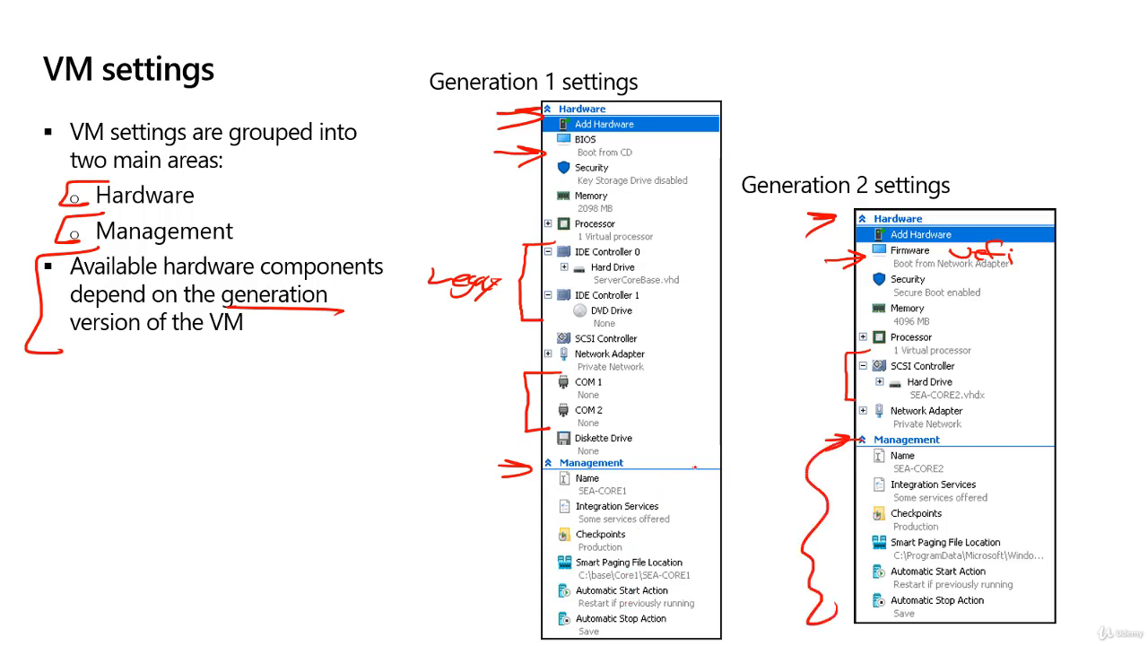
# Draw a red wavy bracket beside the Generation 1 Management settings.
pyautogui.moveTo(695, 466); pyautogui.dragTo(744, 628)
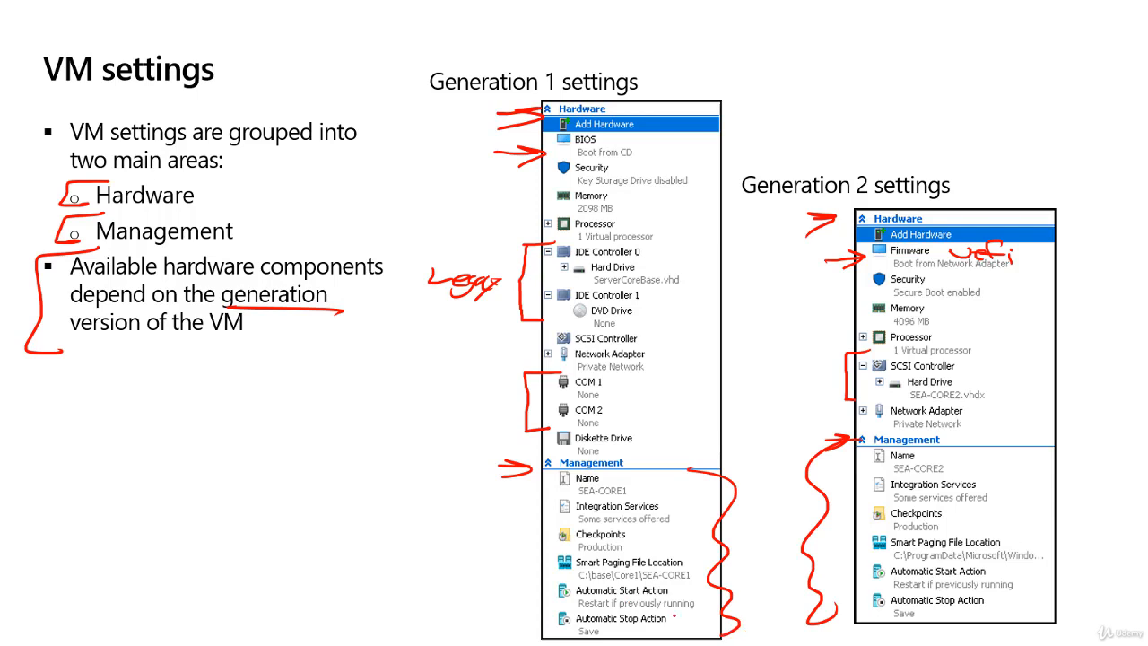